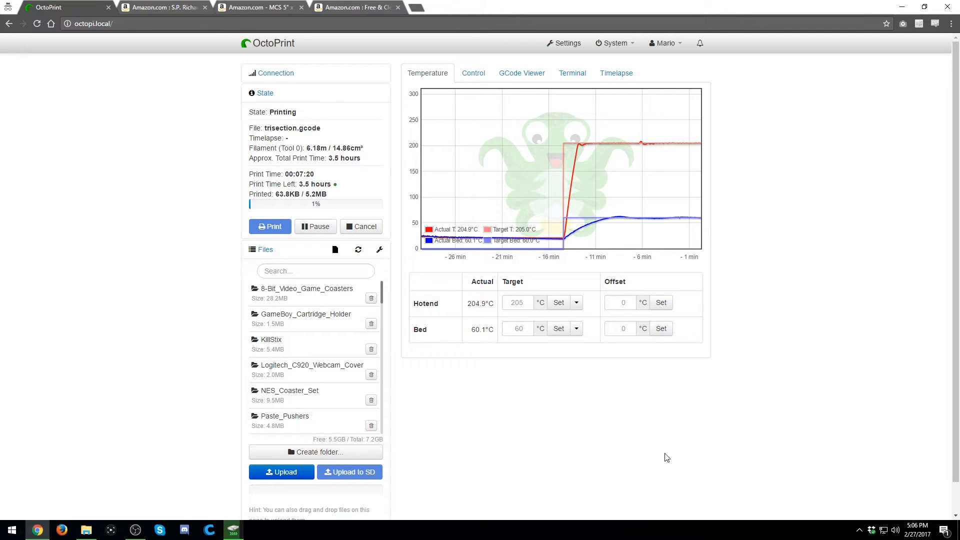
Switch to the browser tab with the black MCS 5" x 7" picture frame listing.
{"action": "left_click", "coordinate": [163, 6]}
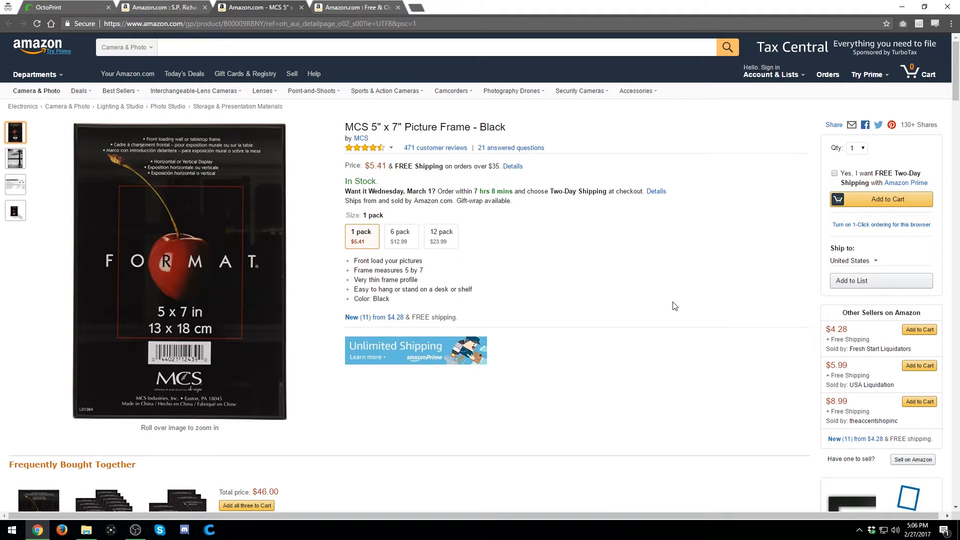
{"action": "mouse_move", "coordinate": [395, 190]}
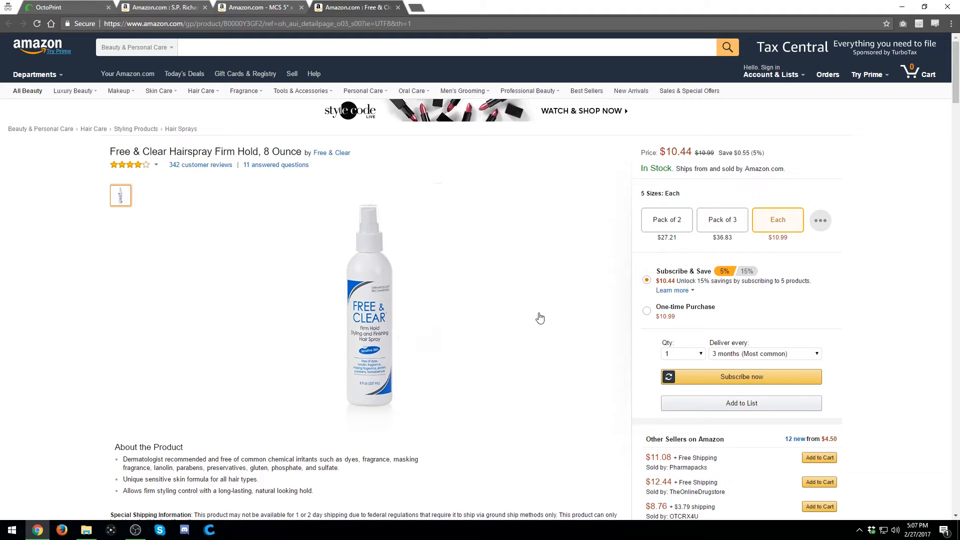
{"action": "mouse_move", "coordinate": [518, 482]}
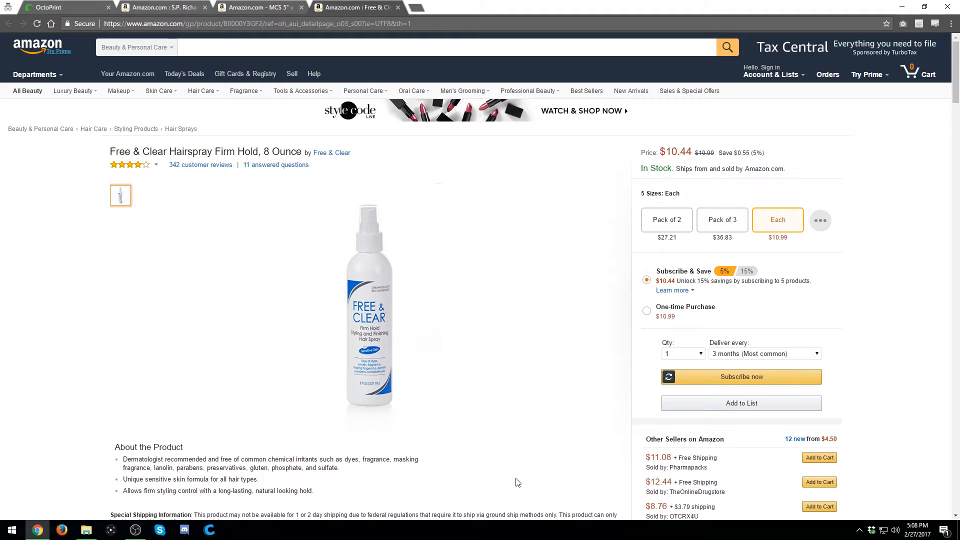